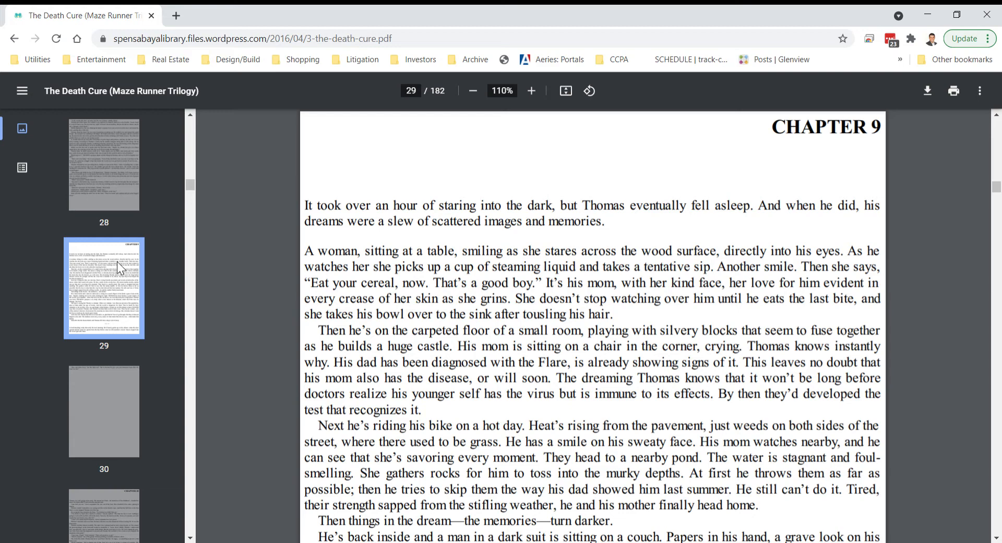
mouse_move(300, 331)
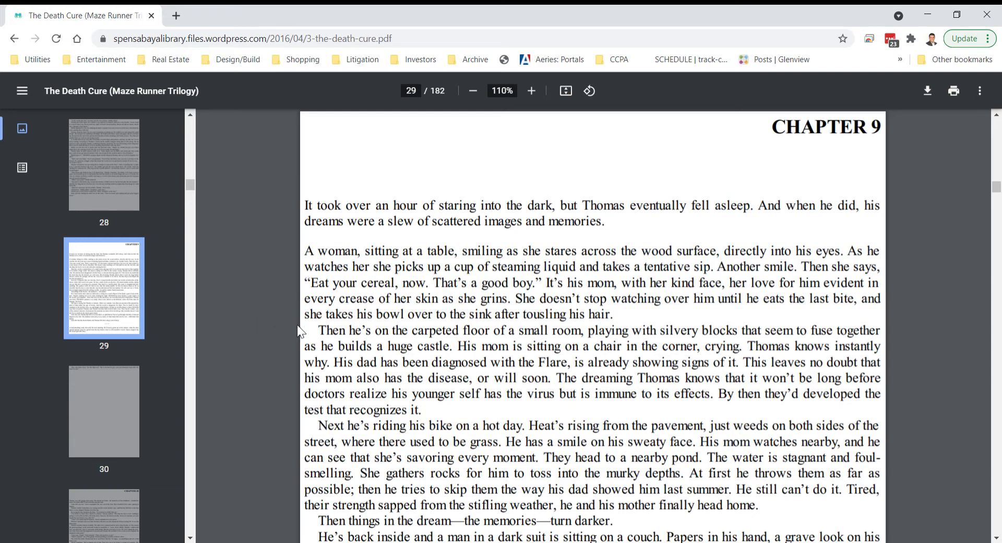
scroll("down", 3)
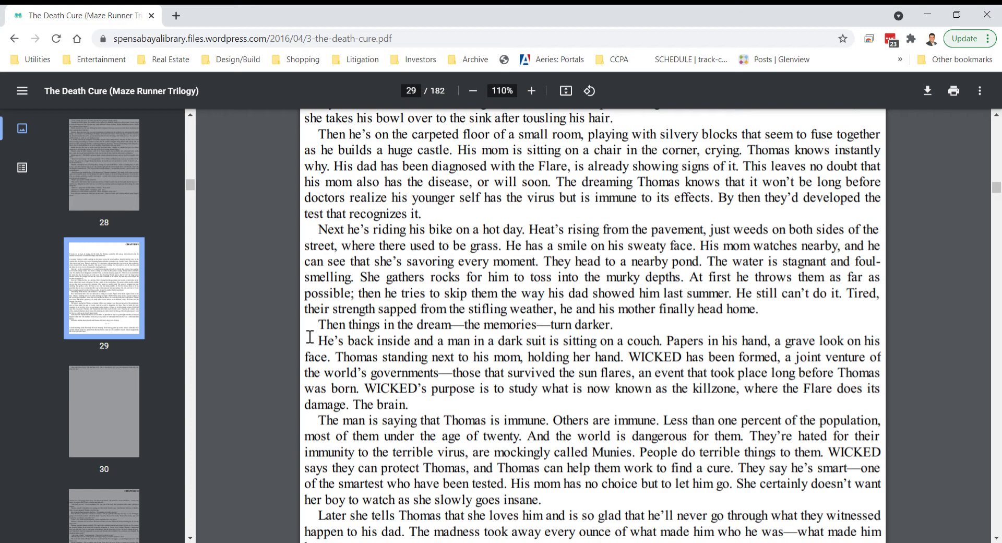
scroll("down", 3)
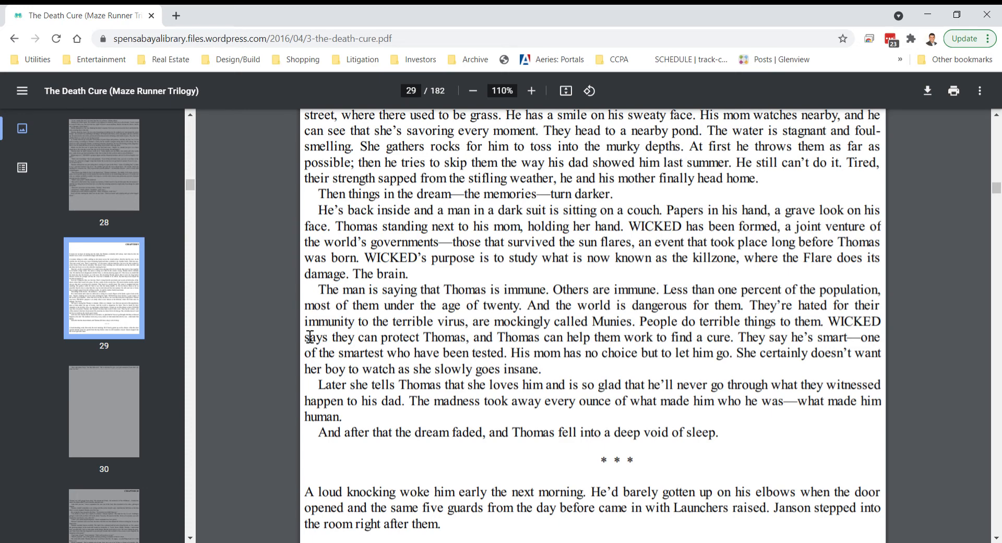
scroll("down", 3)
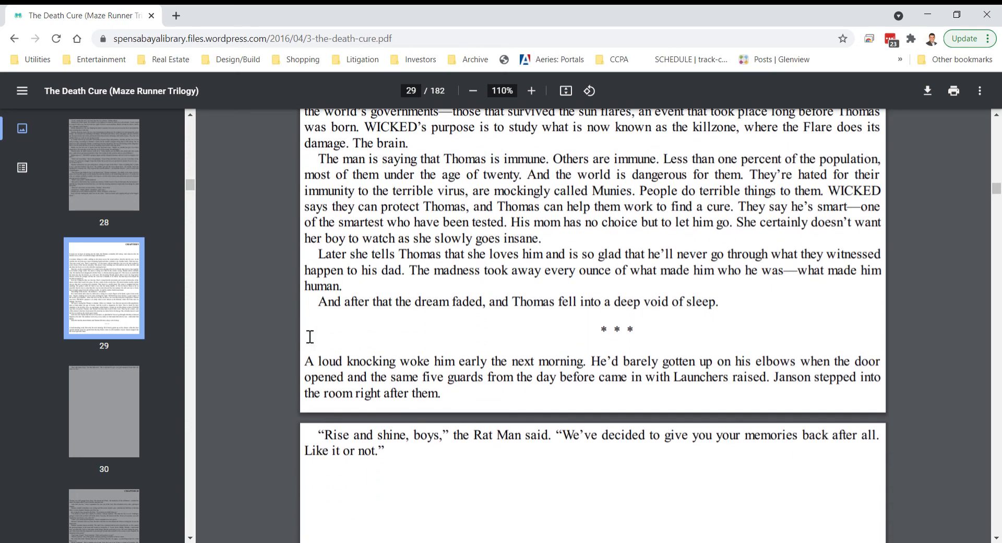
scroll("down", 3)
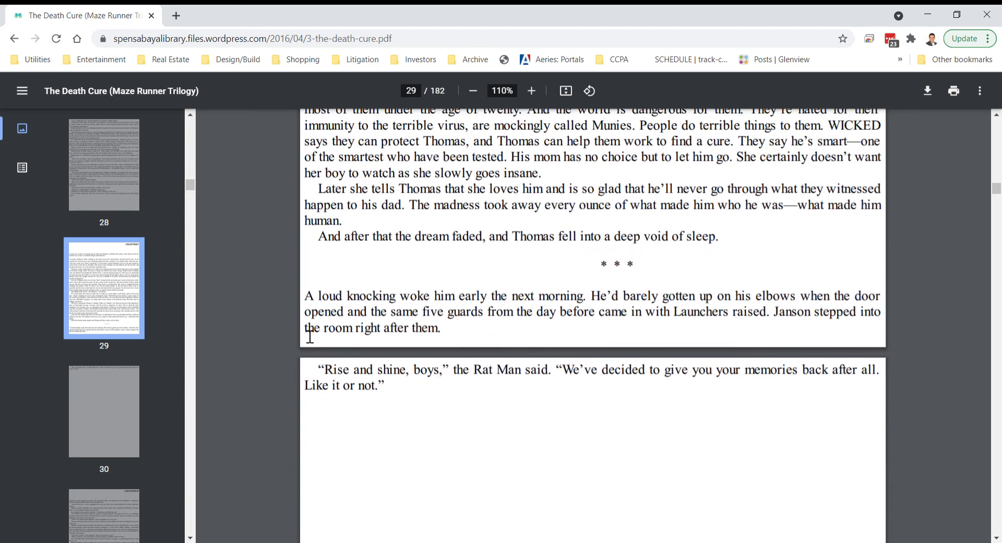